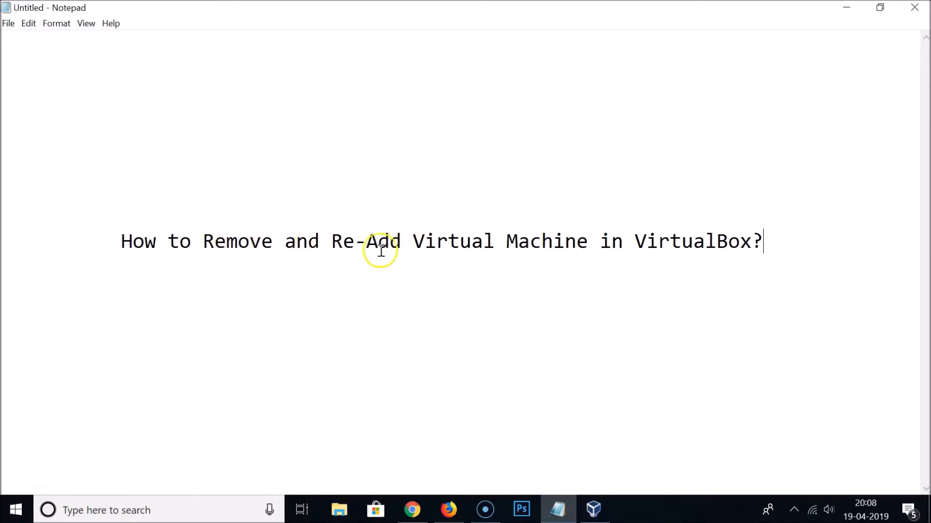
mouse_move(721, 250)
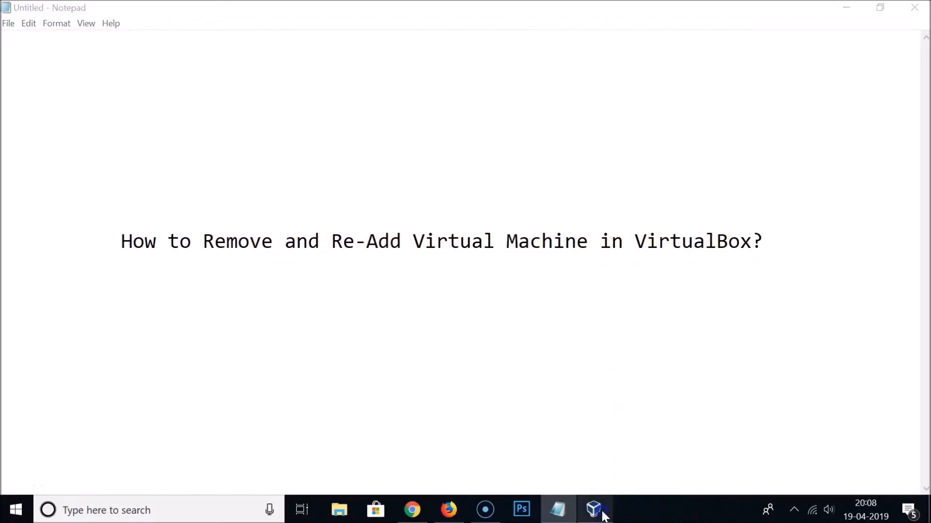
Bring VirtualBox Manager forward and view Windows10's details, then Ubuntu 18.04 LTS's details
left_click(593, 510)
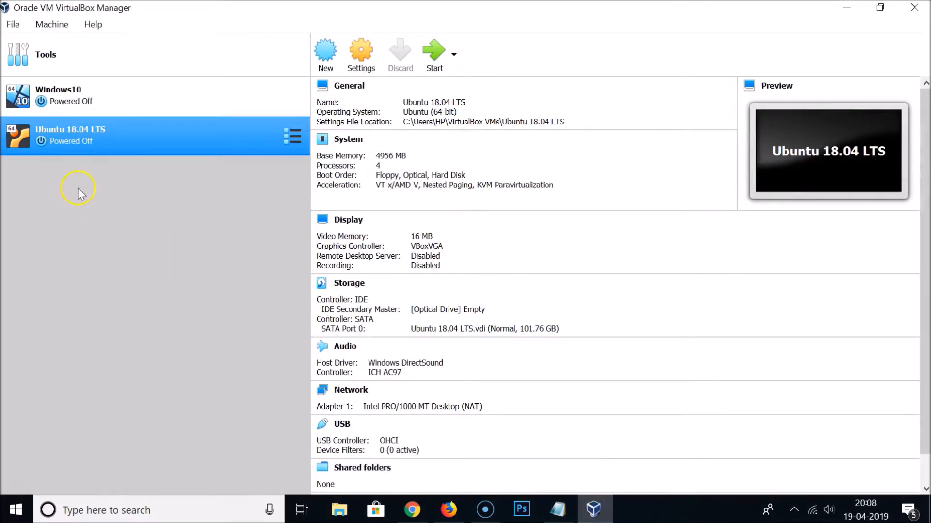
mouse_move(157, 145)
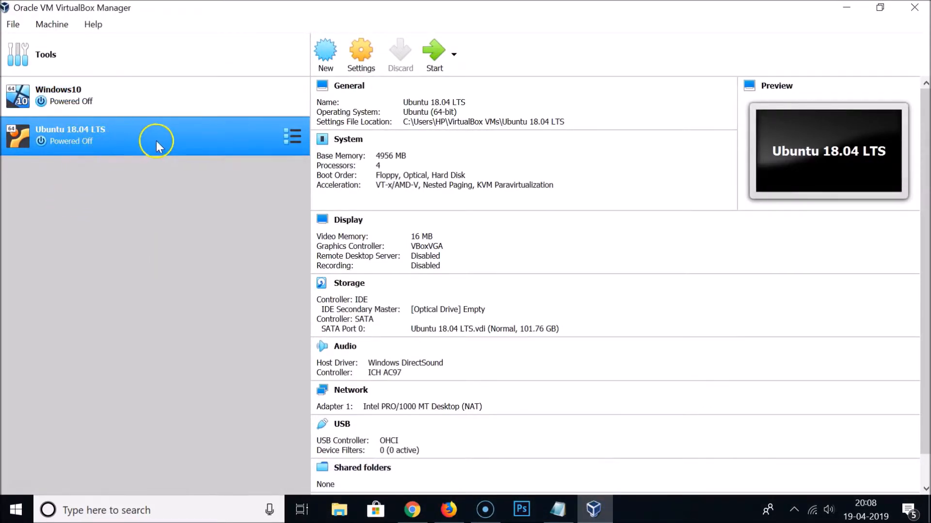
mouse_move(174, 227)
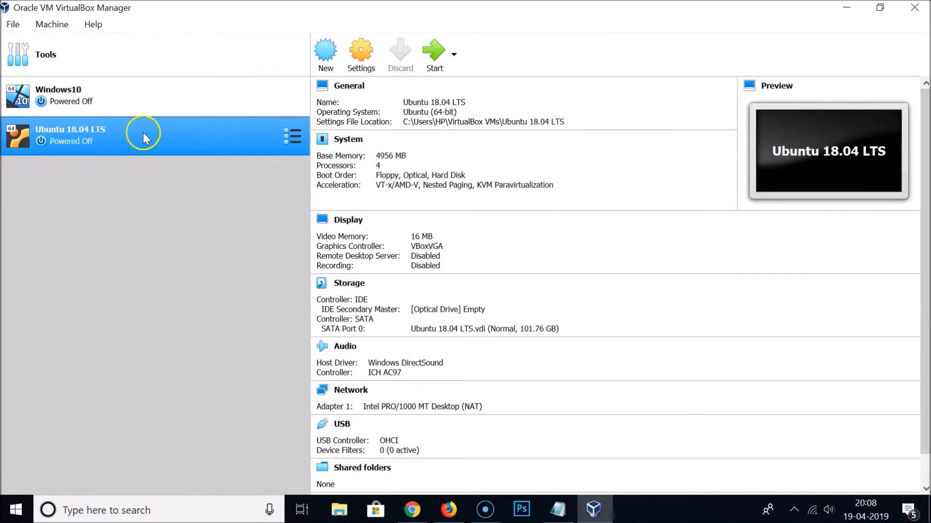
mouse_move(137, 132)
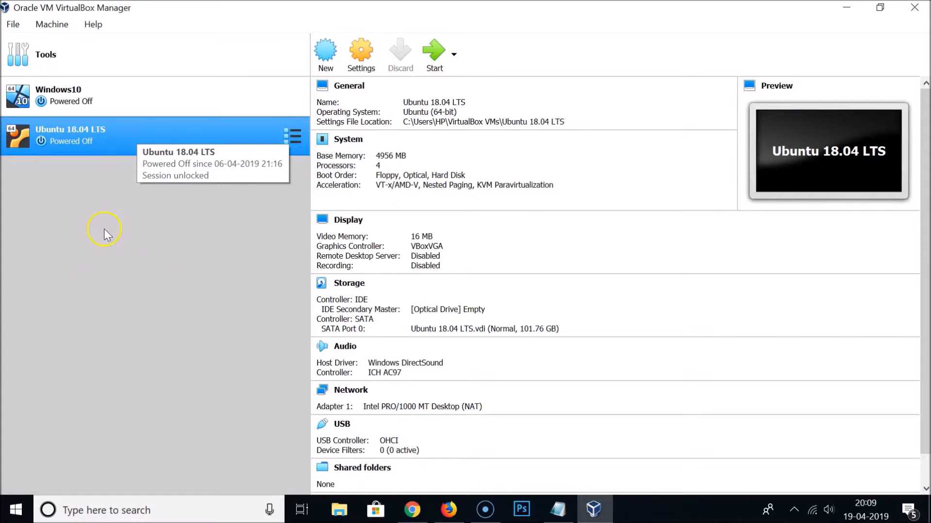
mouse_move(140, 141)
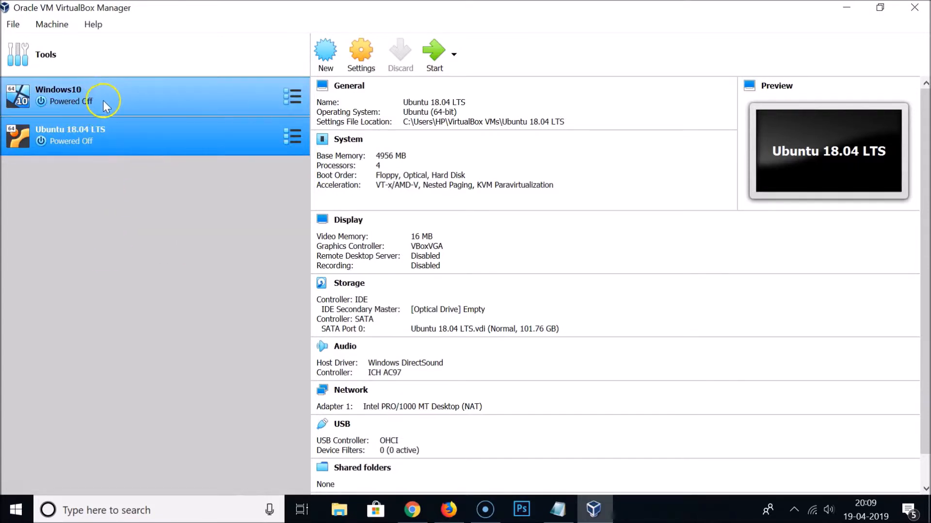
left_click(59, 96)
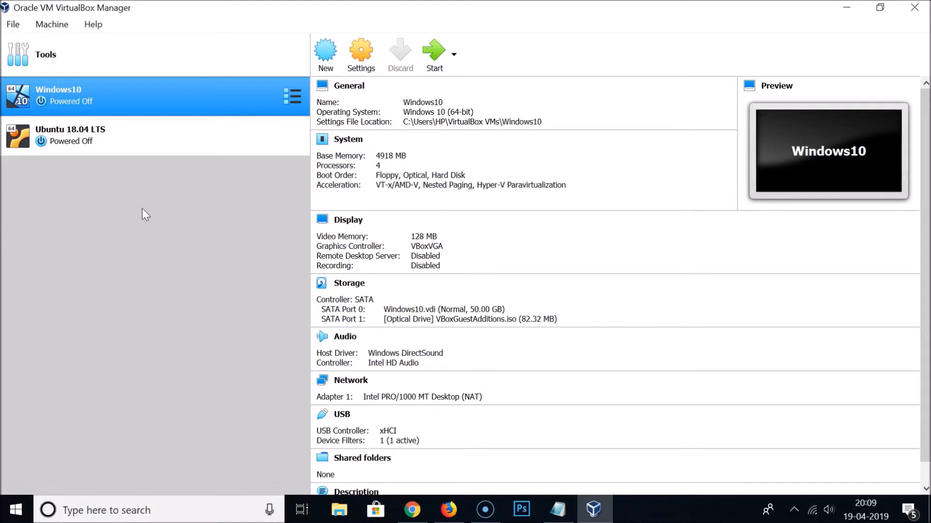
left_click(70, 135)
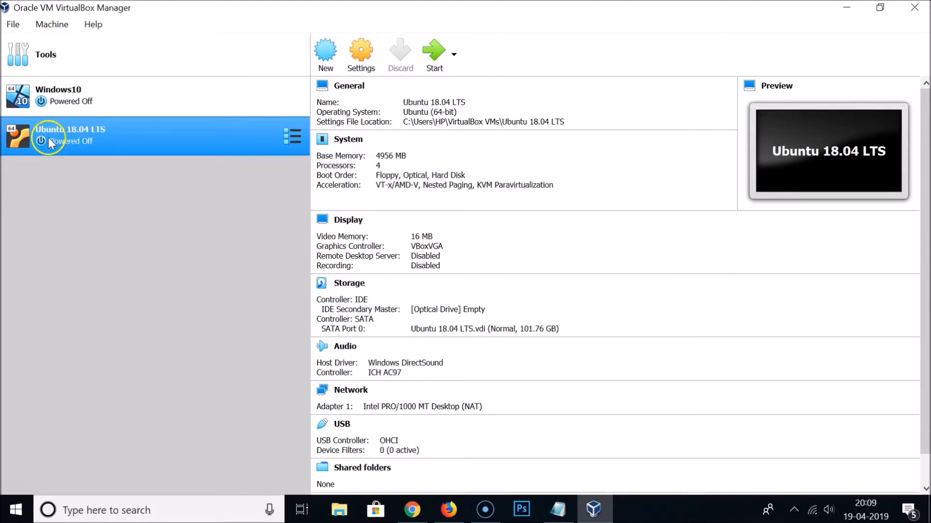
mouse_move(153, 136)
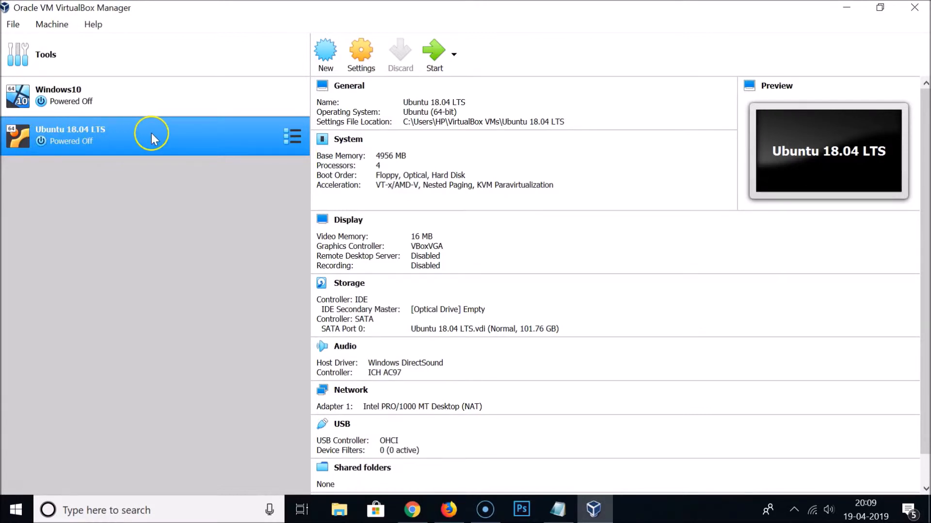
mouse_move(103, 161)
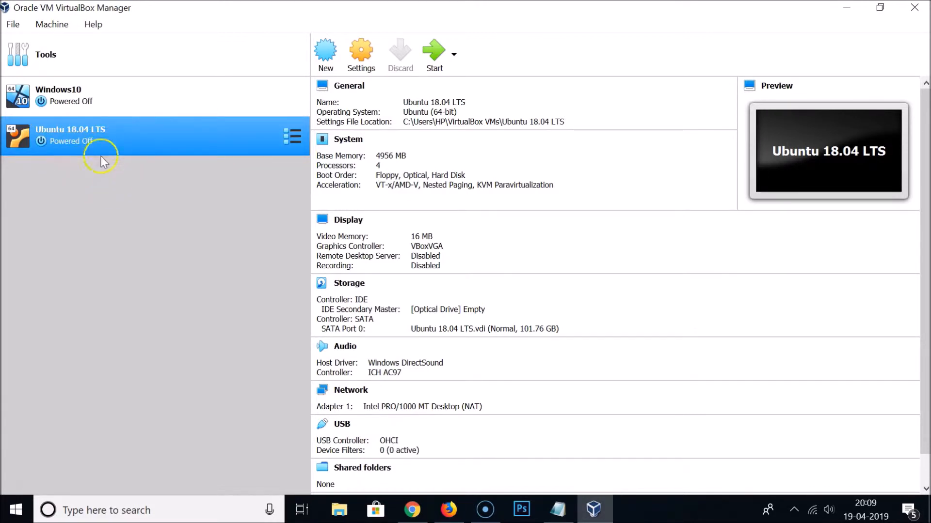
mouse_move(93, 141)
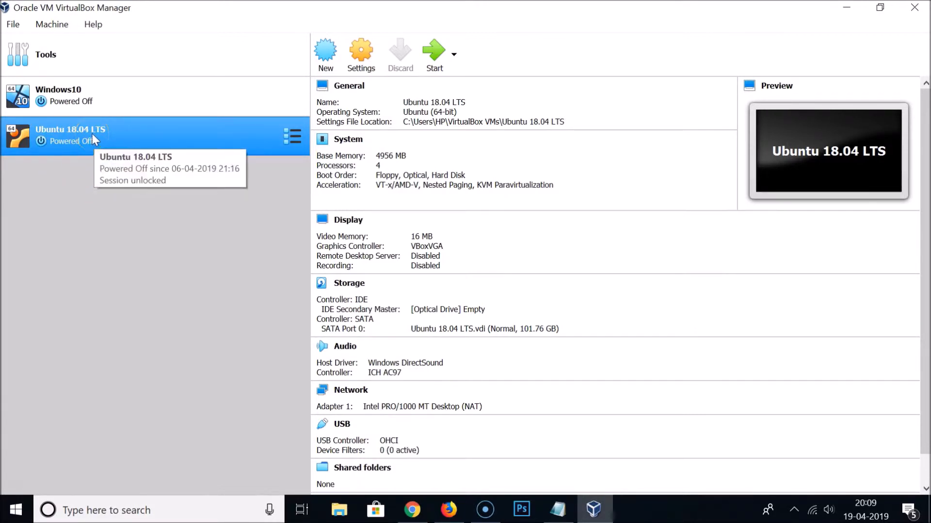
Start removing Ubuntu 18.04 LTS from the machine list via its context menu
right_click(69, 135)
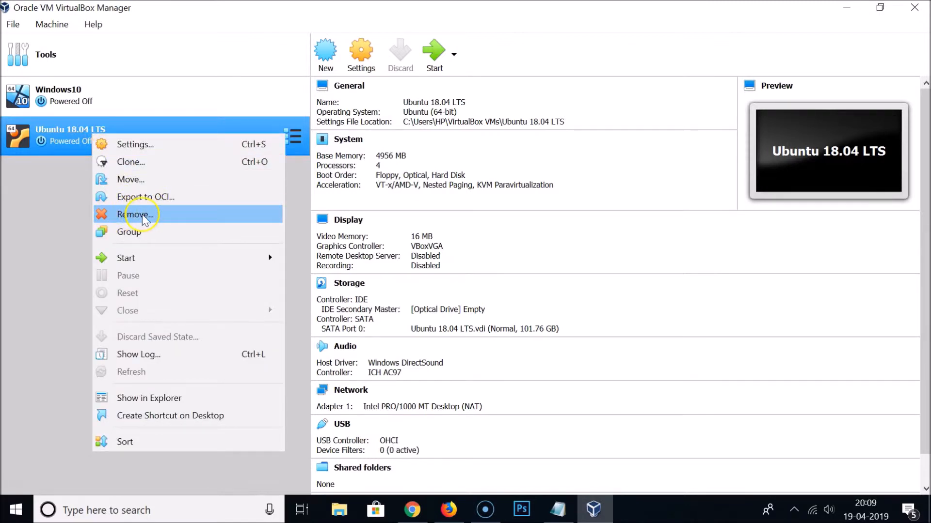
left_click(136, 214)
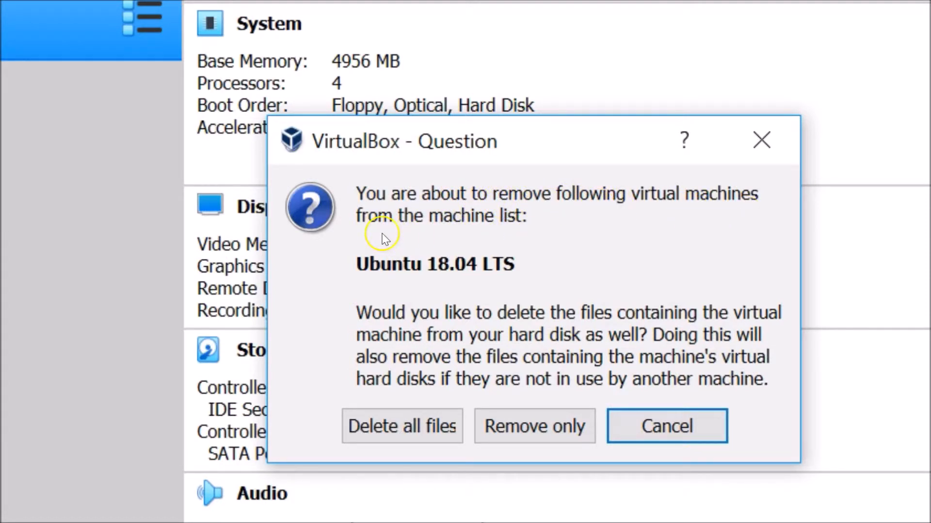
mouse_move(354, 279)
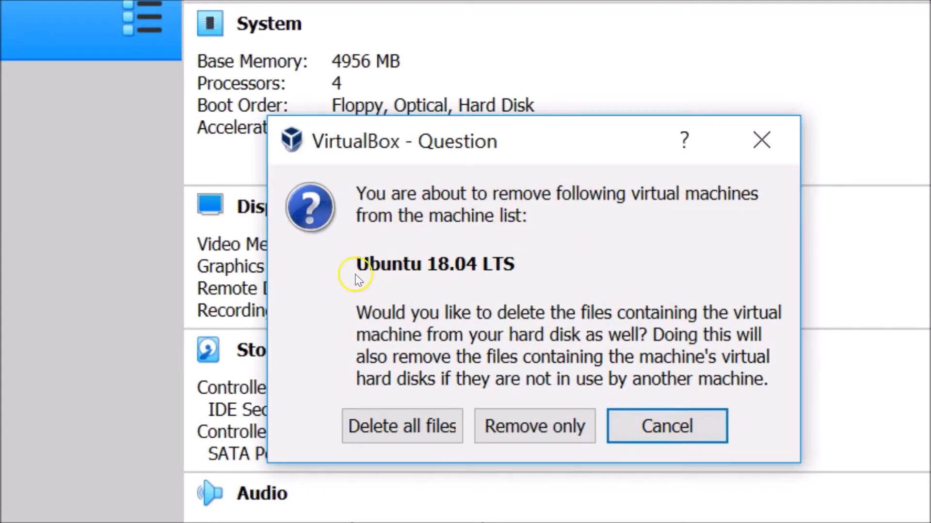
mouse_move(562, 274)
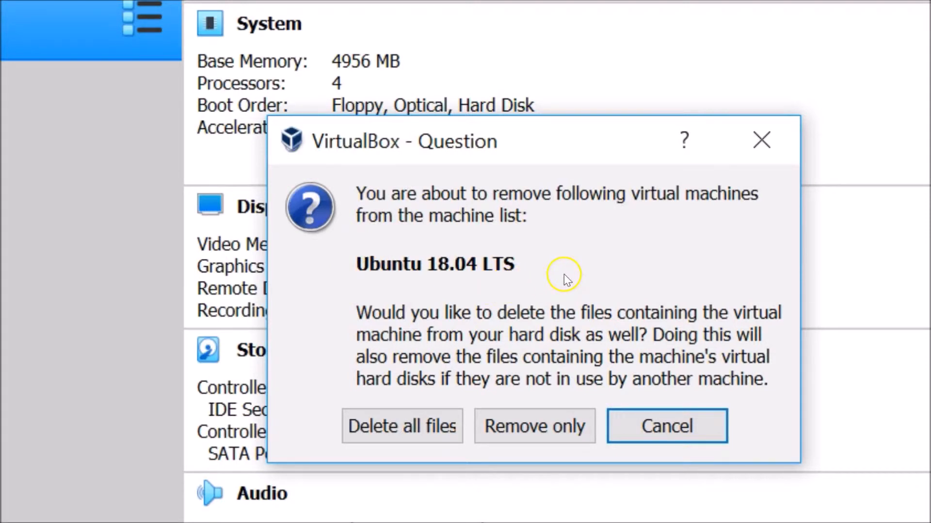
mouse_move(425, 355)
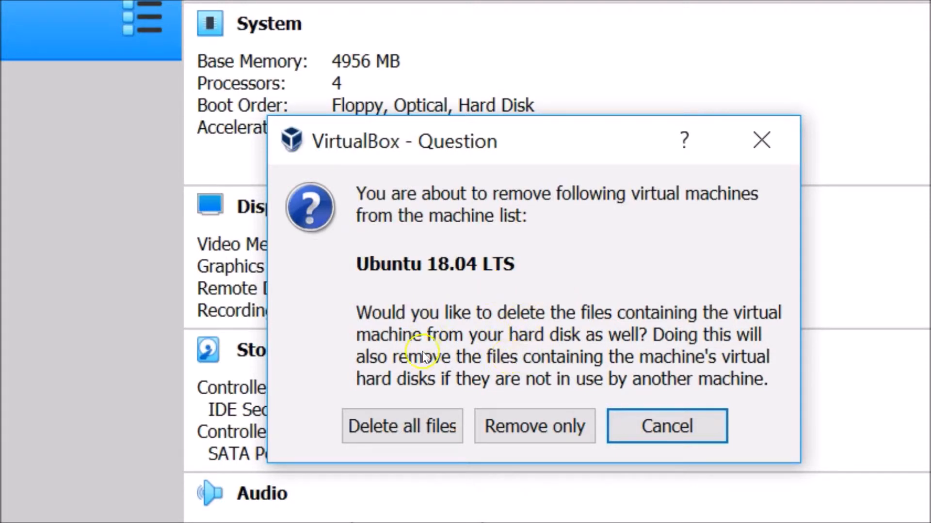
mouse_move(644, 327)
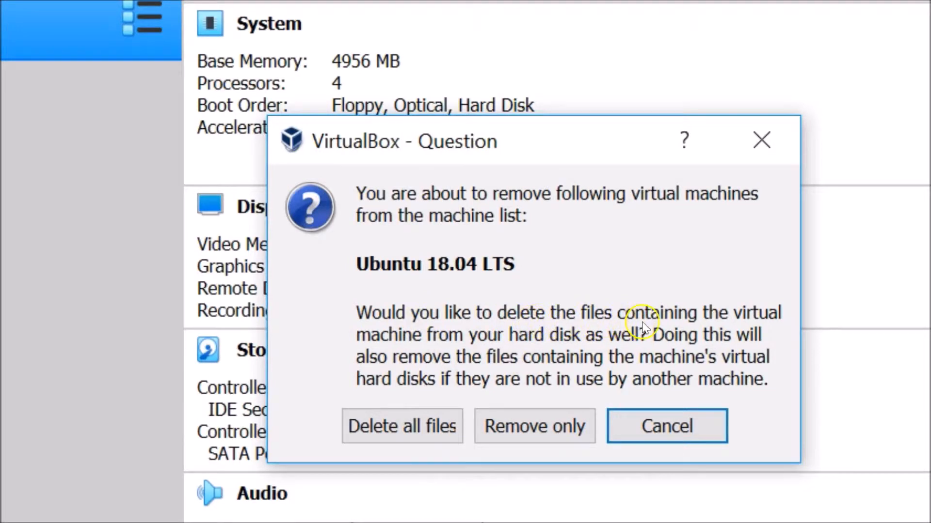
mouse_move(490, 344)
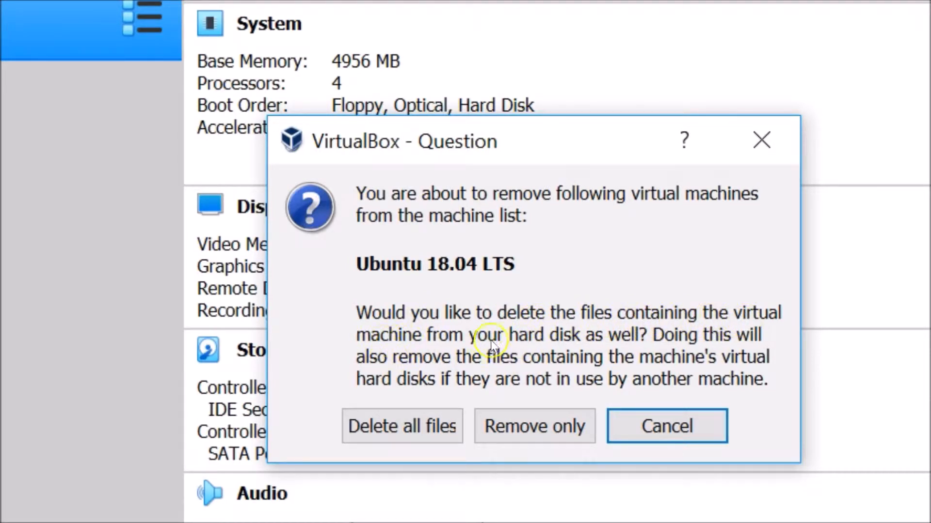
mouse_move(713, 338)
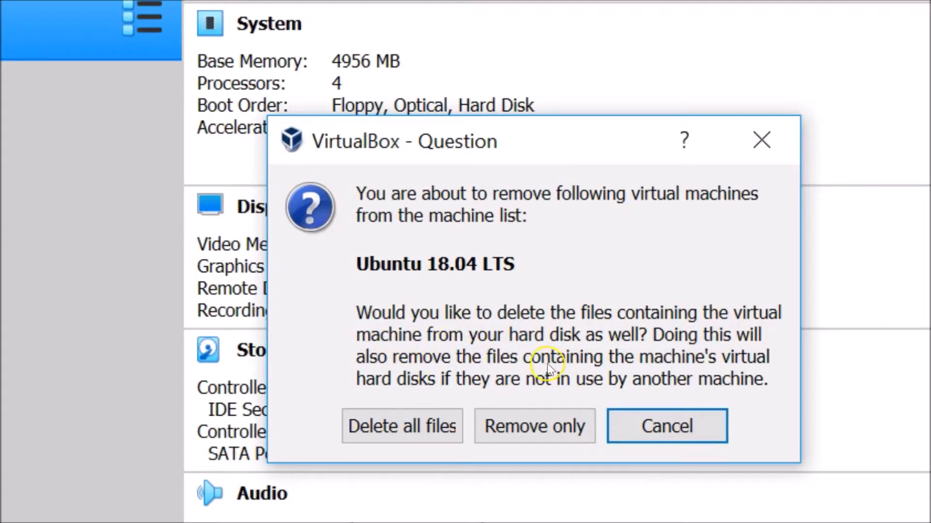
mouse_move(754, 375)
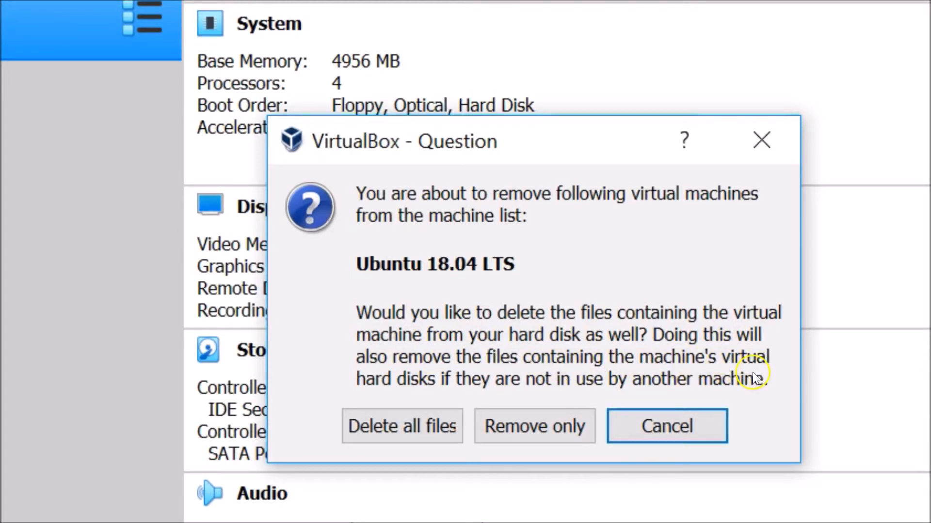
mouse_move(572, 398)
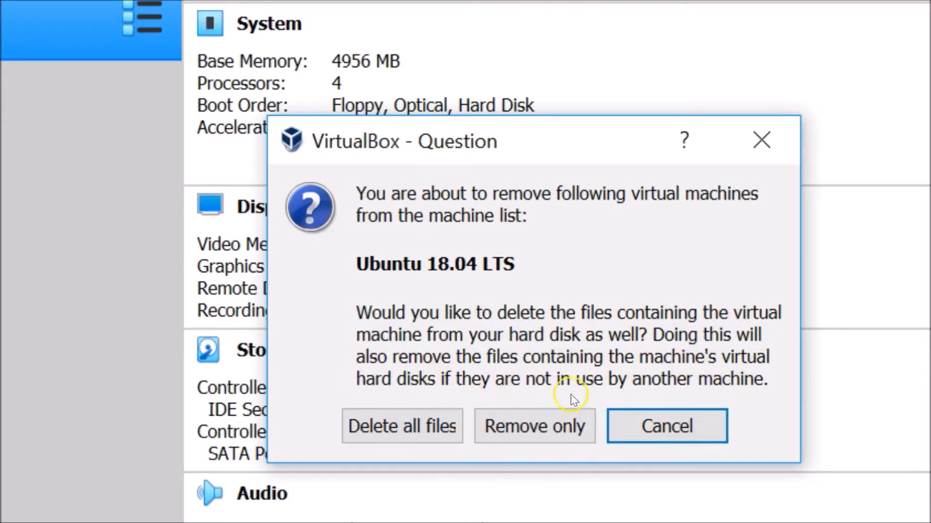
mouse_move(727, 380)
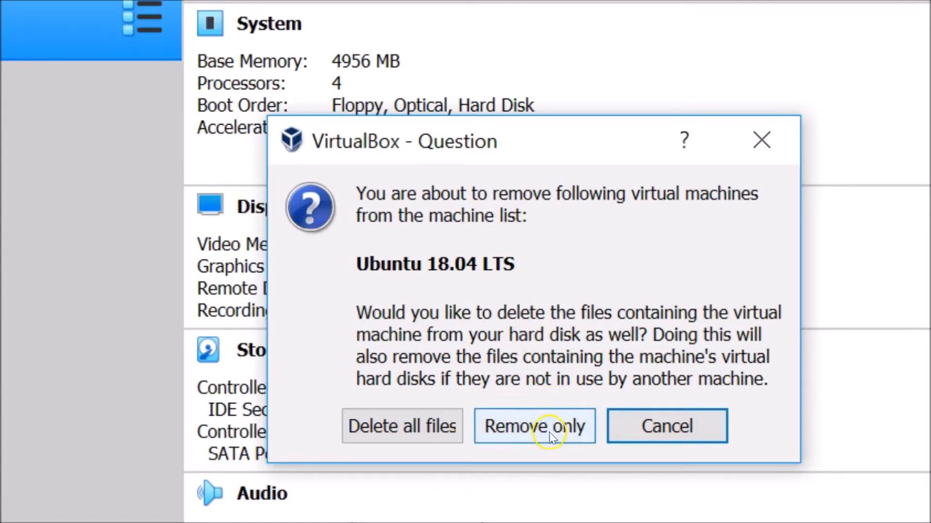
Remove Ubuntu 18.04 LTS keeping its files, then begin adding an existing virtual machine
left_click(533, 426)
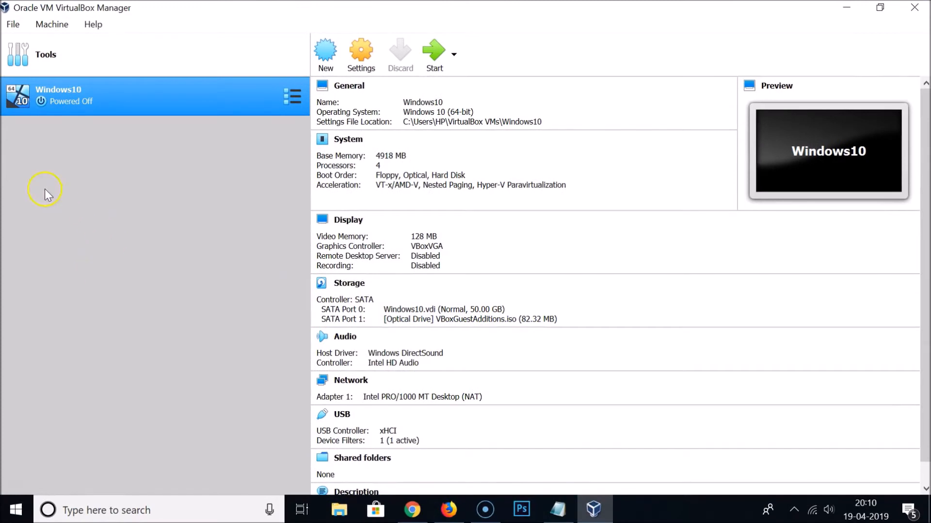
mouse_move(96, 160)
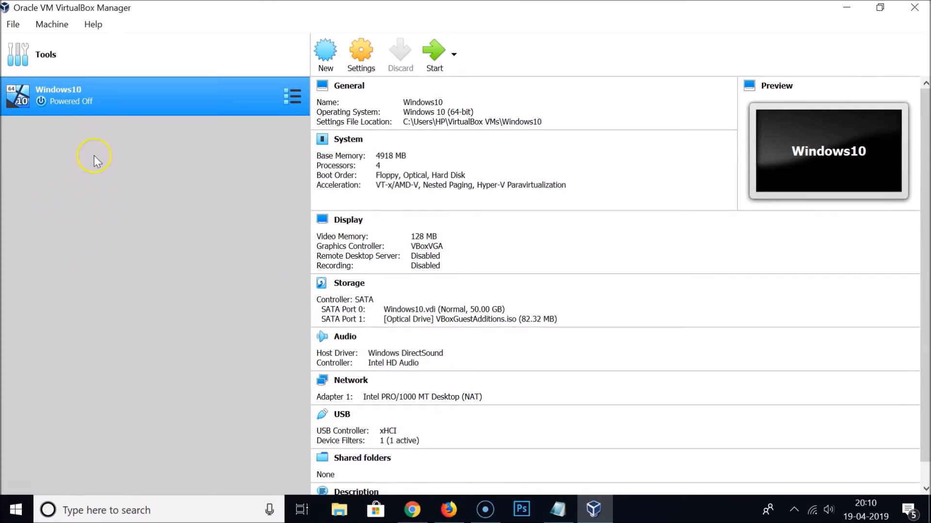
mouse_move(101, 258)
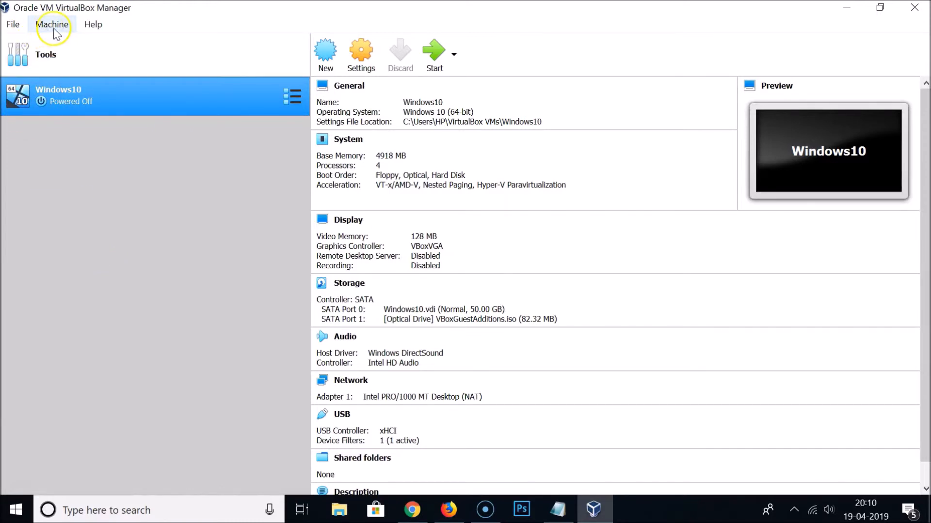
left_click(52, 24)
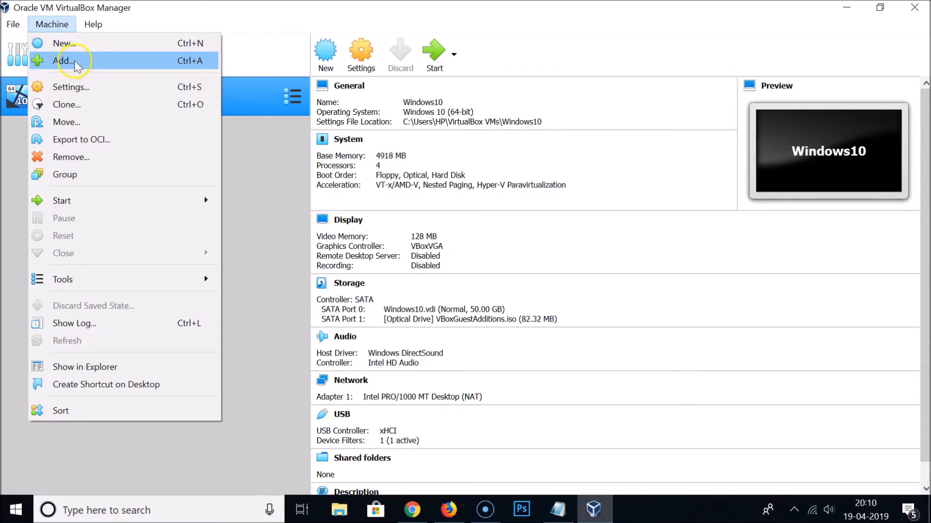
left_click(65, 60)
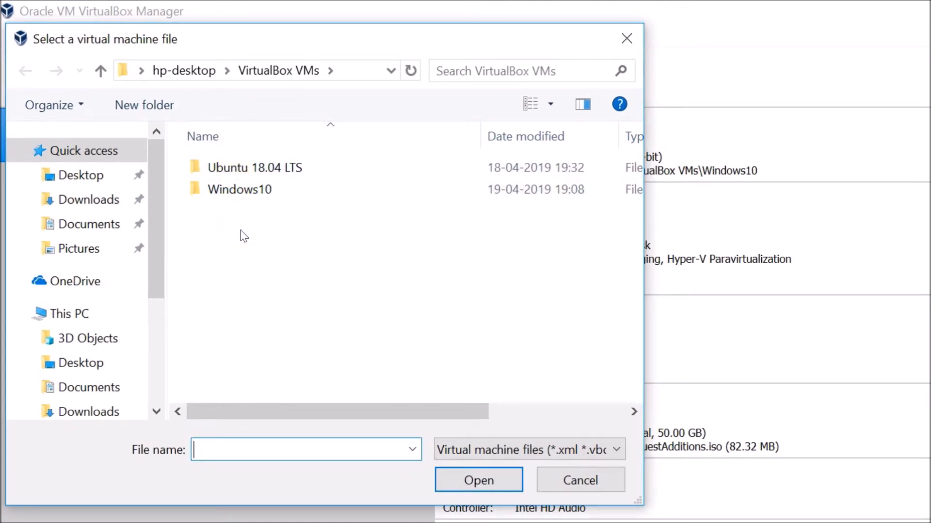
Re-add the machine from Ubuntu 18.04 LTS.vbox inside the Ubuntu 18.04 LTS folder
left_click(254, 167)
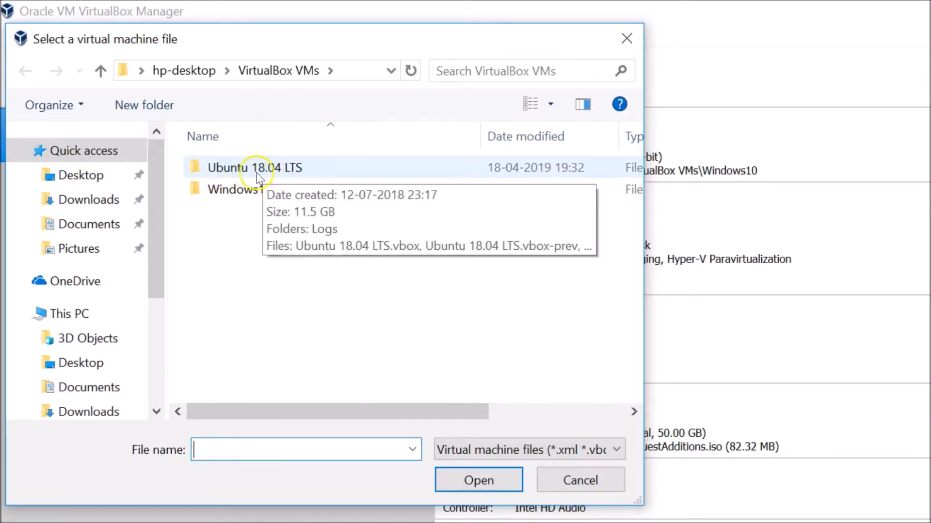
mouse_move(287, 176)
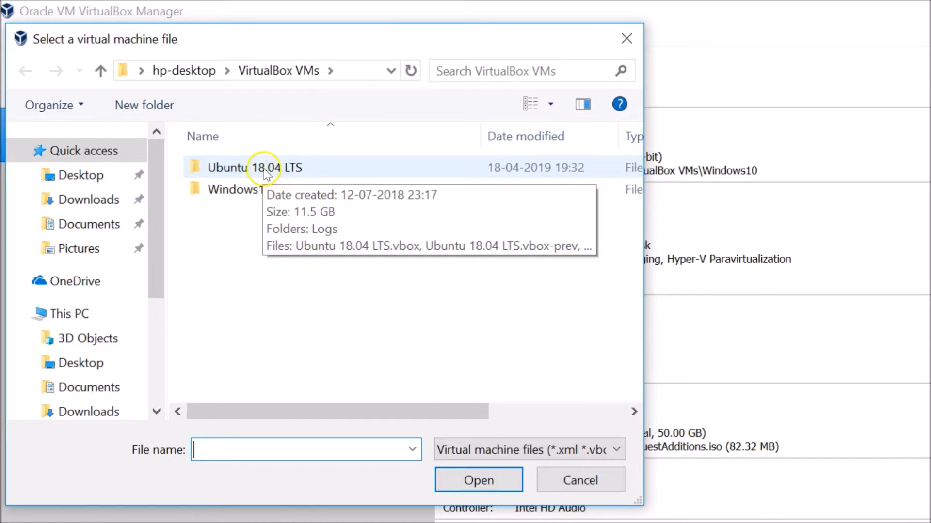
double_click(255, 168)
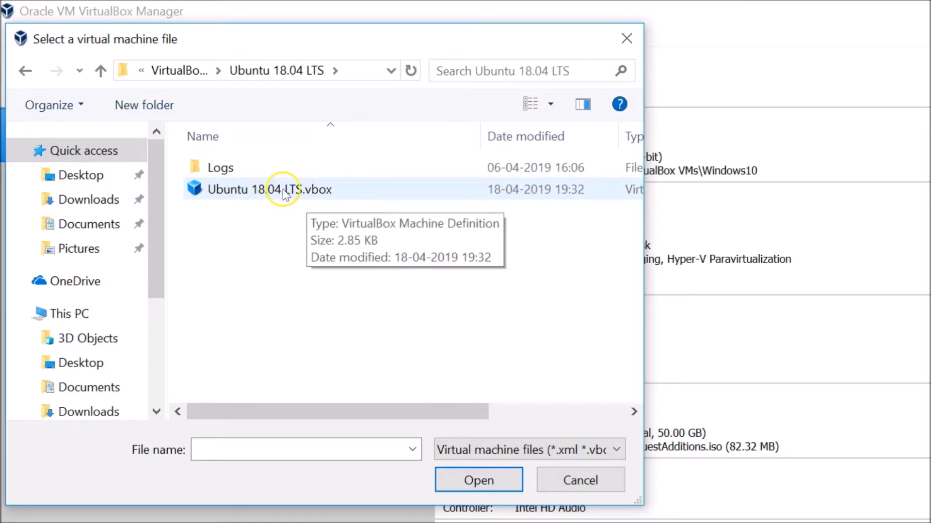
left_click(270, 189)
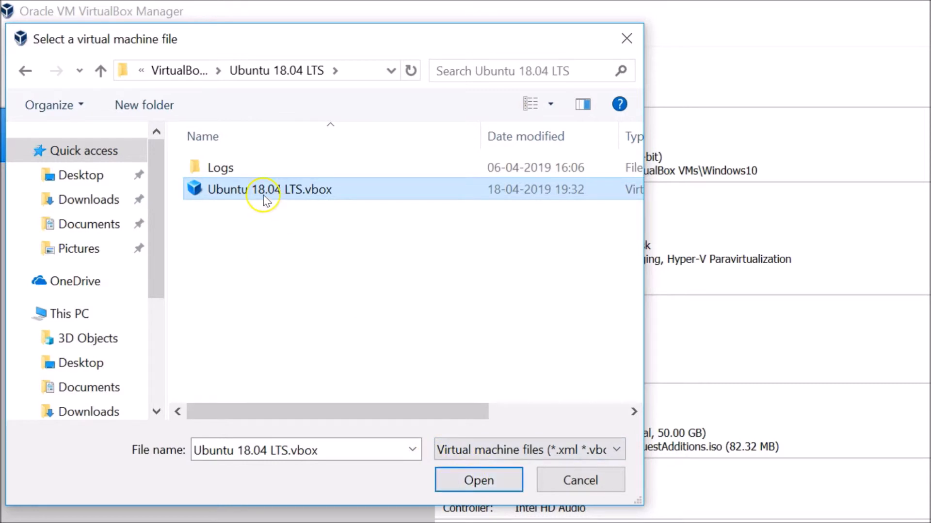
mouse_move(314, 207)
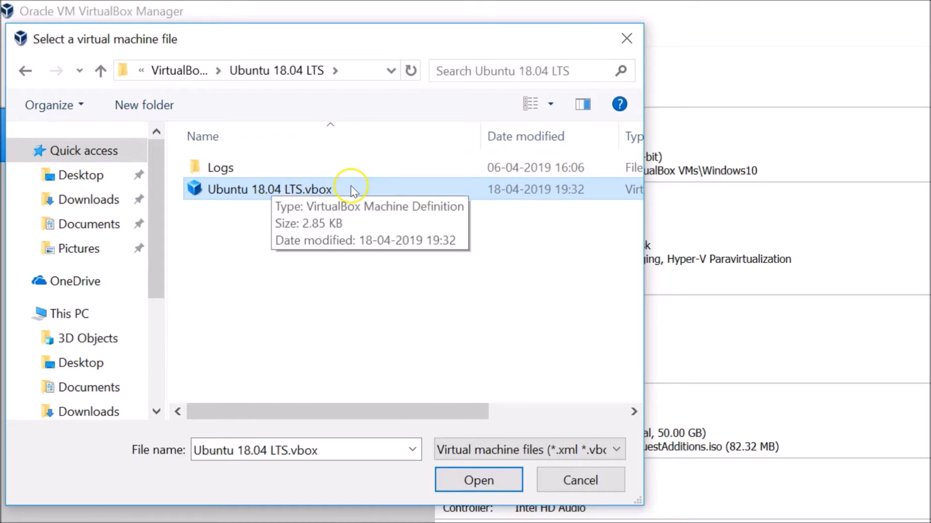
mouse_move(379, 302)
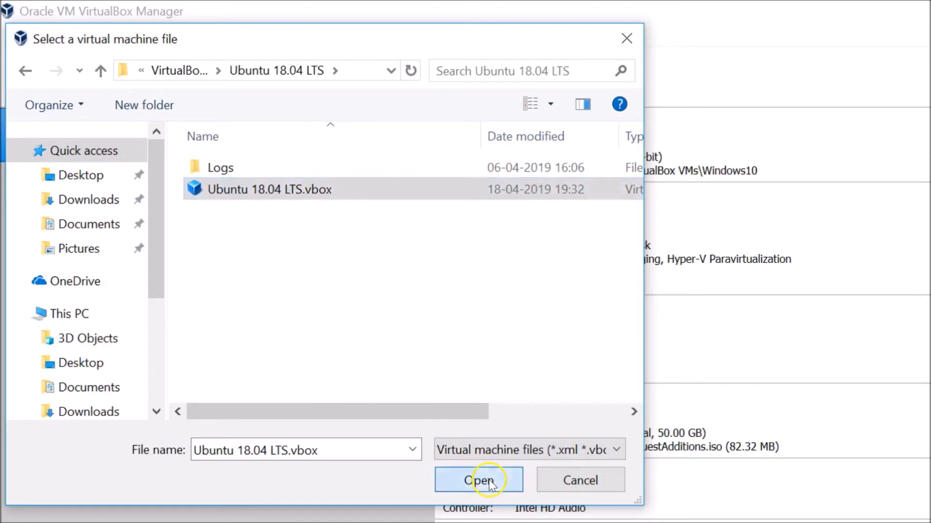
left_click(478, 480)
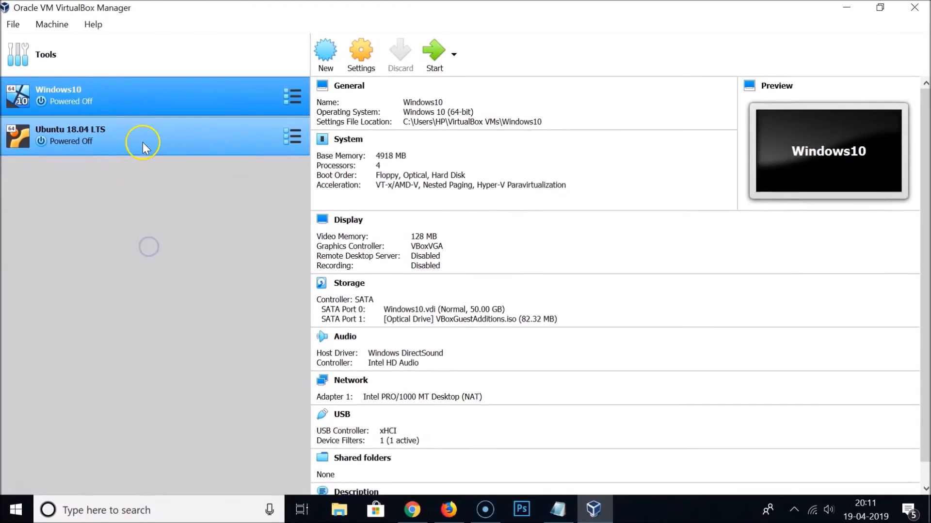
View the re-added Ubuntu 18.04 LTS details: 4956 MB memory, 4 processors, 101.76 GB disk
left_click(70, 134)
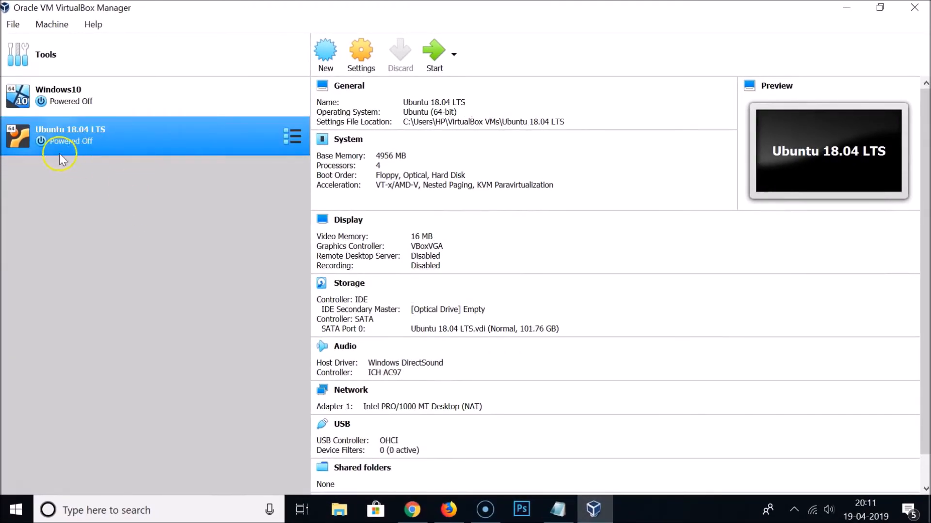
mouse_move(335, 313)
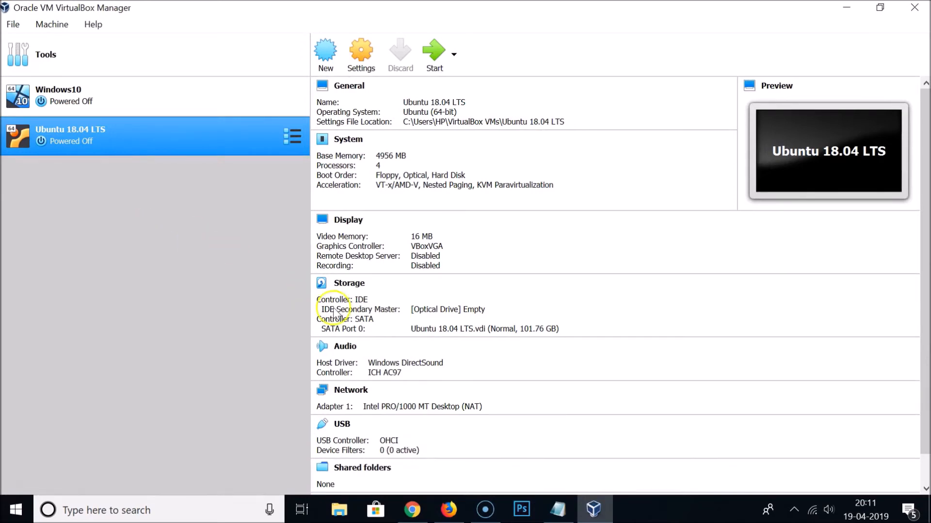